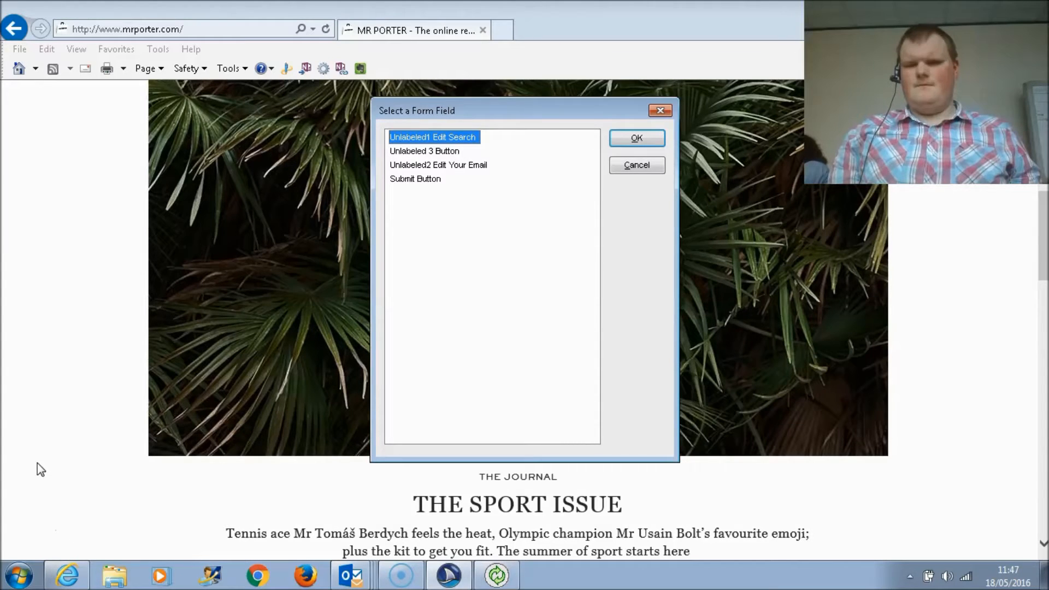
Step: Review the Select a Form Field list, close it, and bring up the JAWS Heading List
click(424, 151)
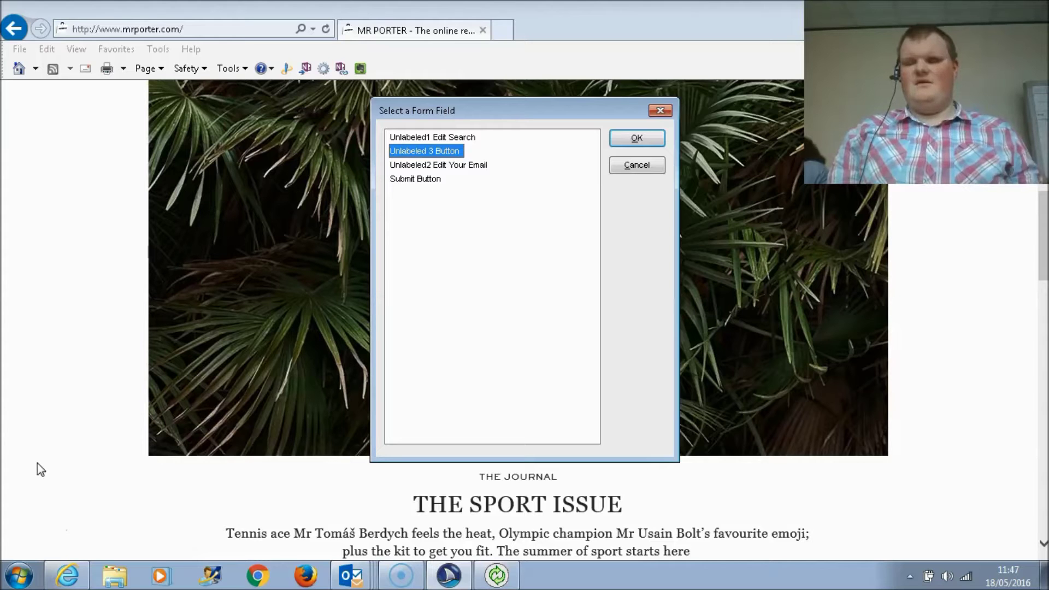
click(636, 165)
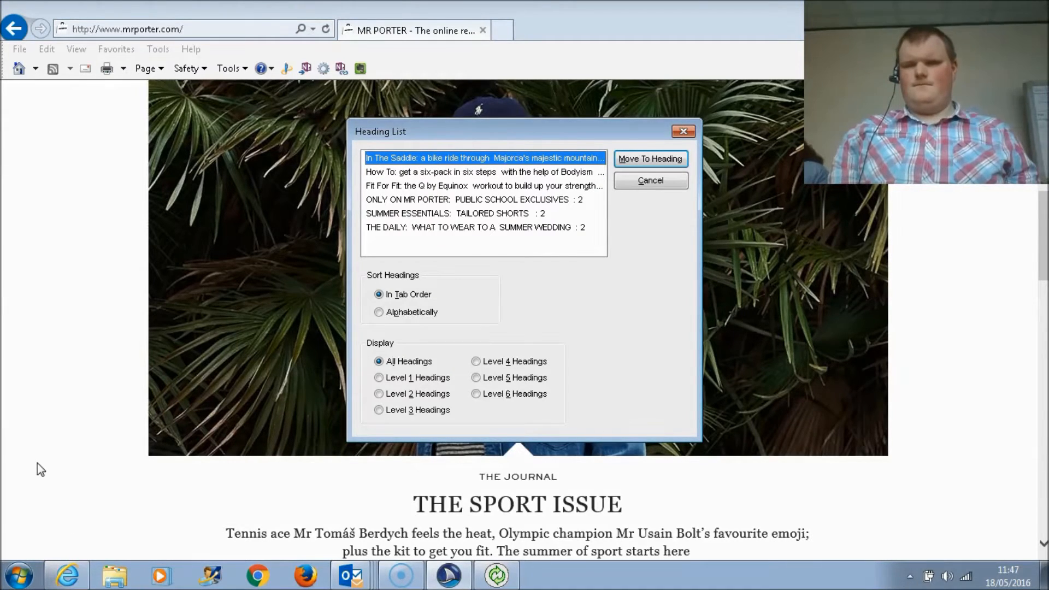
Step: Browse the Heading List entries, cancel it, and bring up the Select a Graphic list
click(484, 171)
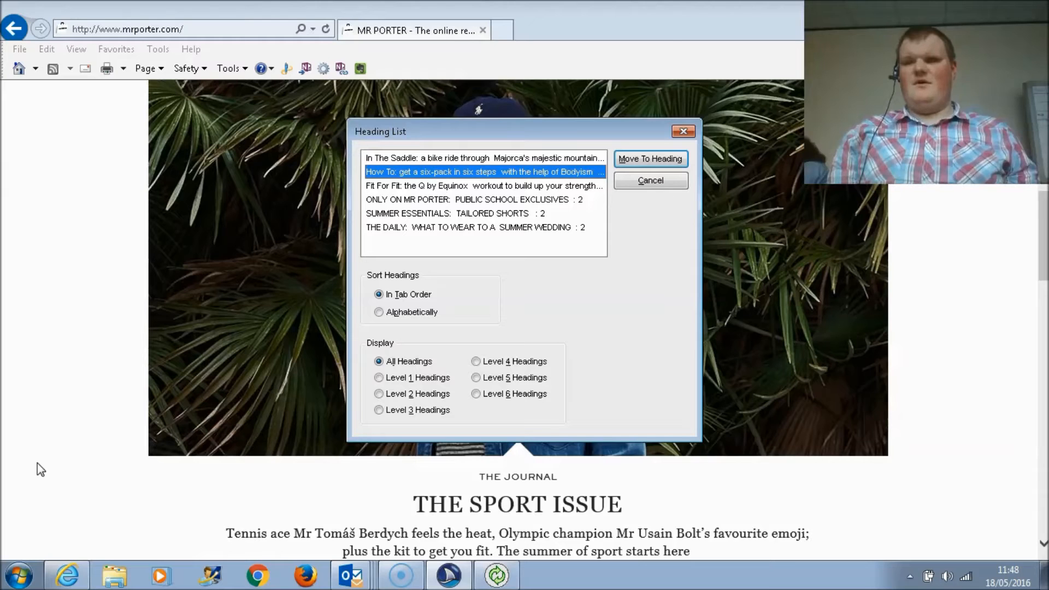
click(649, 181)
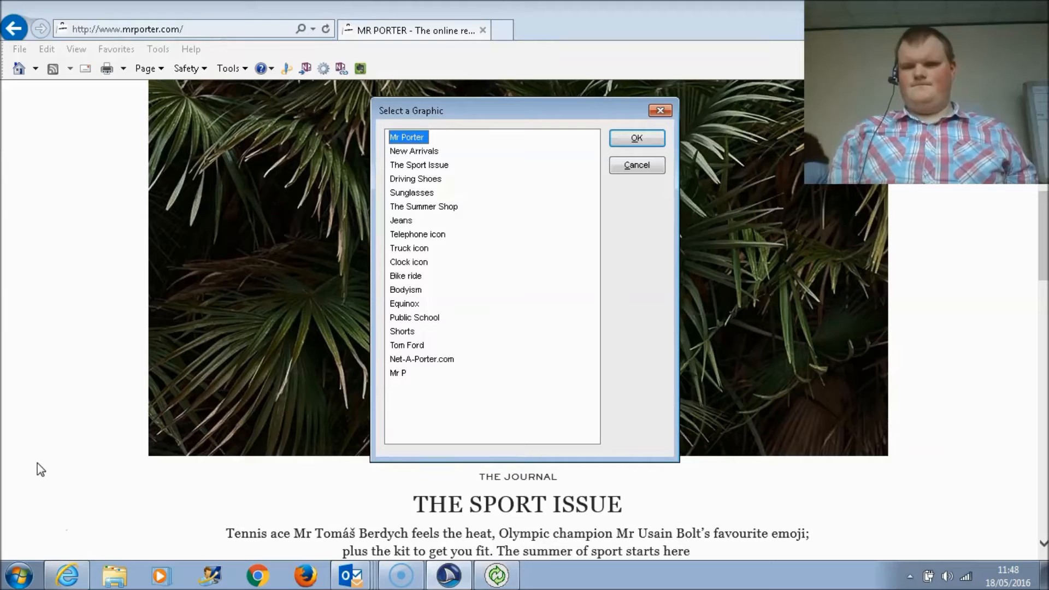
Step: Browse the graphics list, cancel it, and review the Mr Porter page's links in the Links List
click(413, 150)
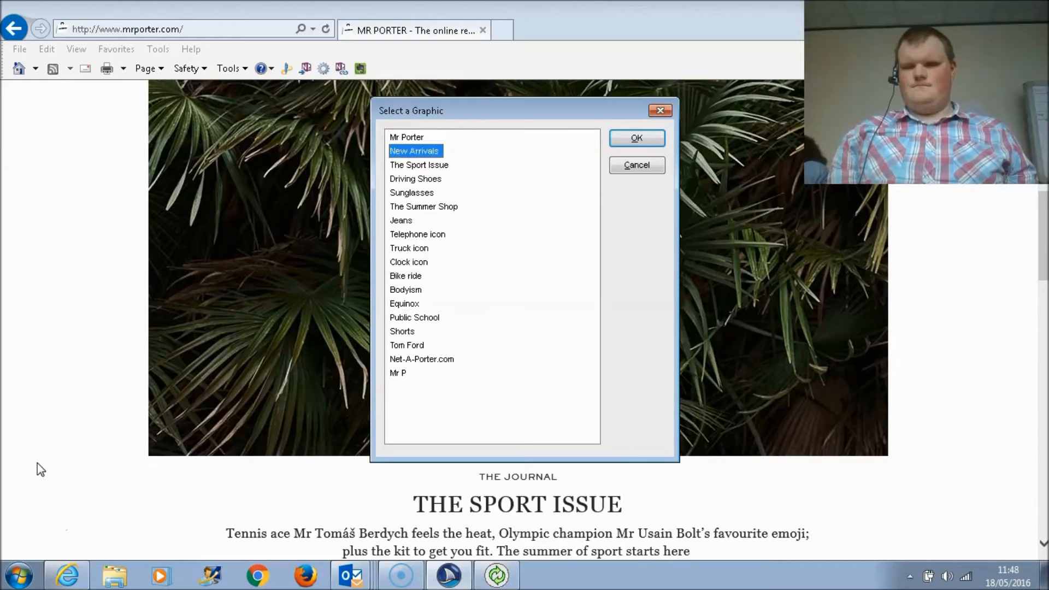
click(415, 178)
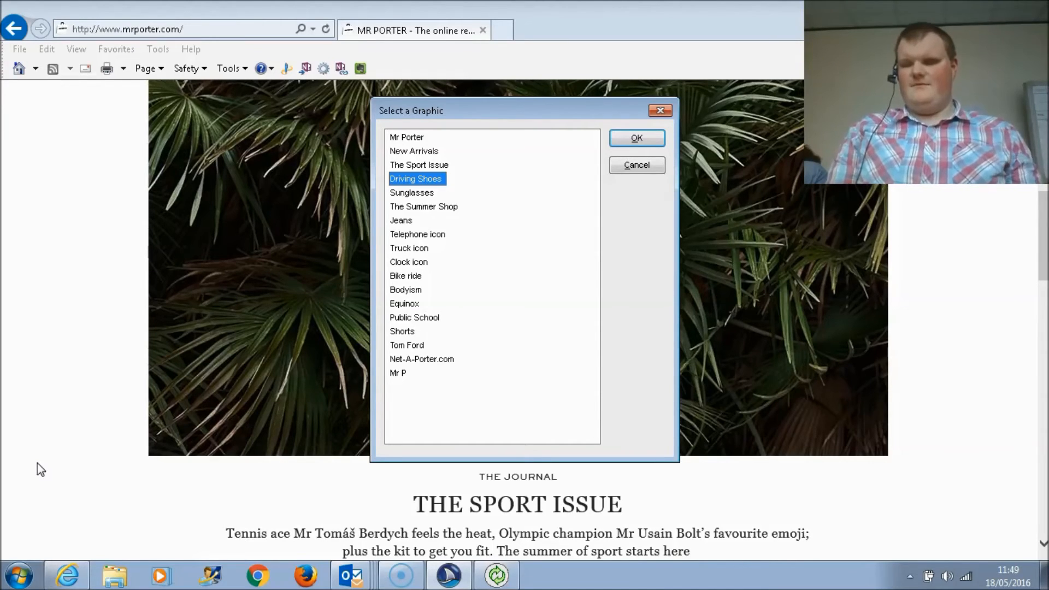
click(635, 138)
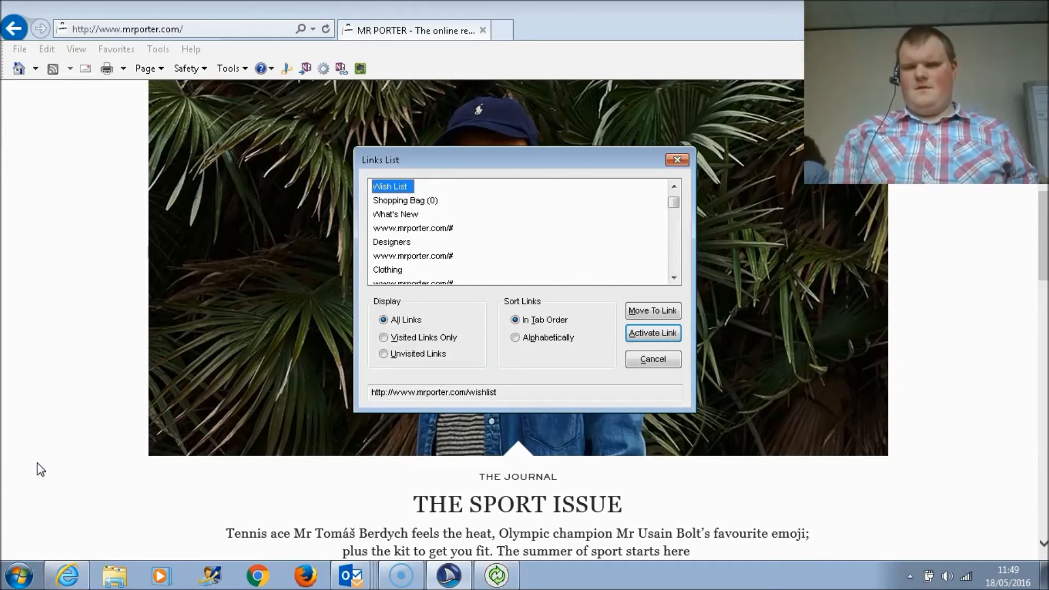
click(413, 256)
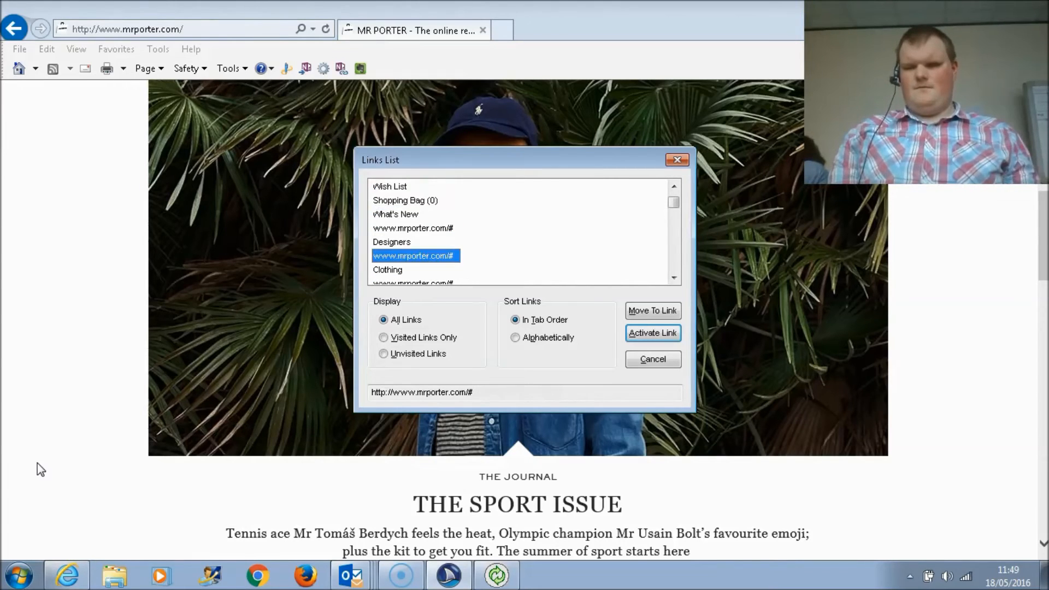